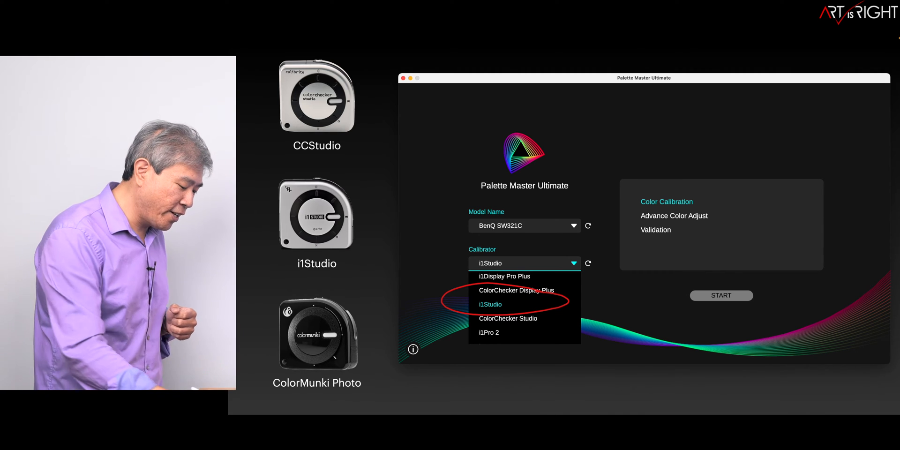
Select i1Pro 2 in the Calibrator list in place of i1Studio
click(489, 332)
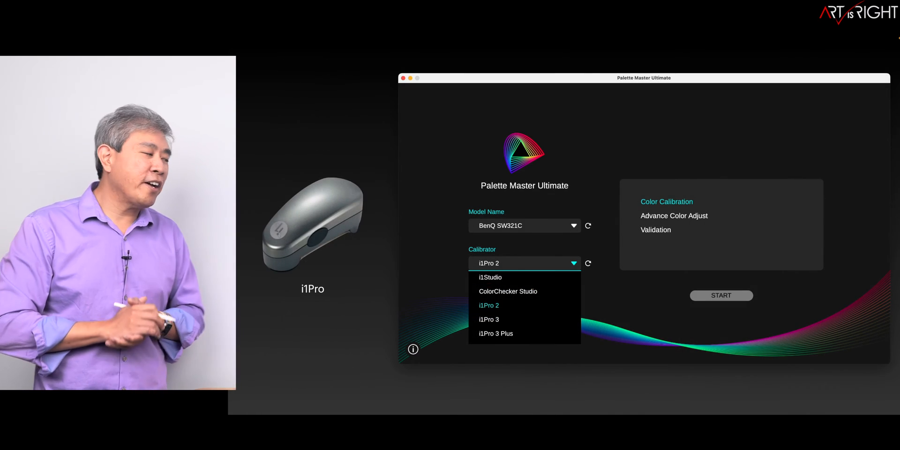